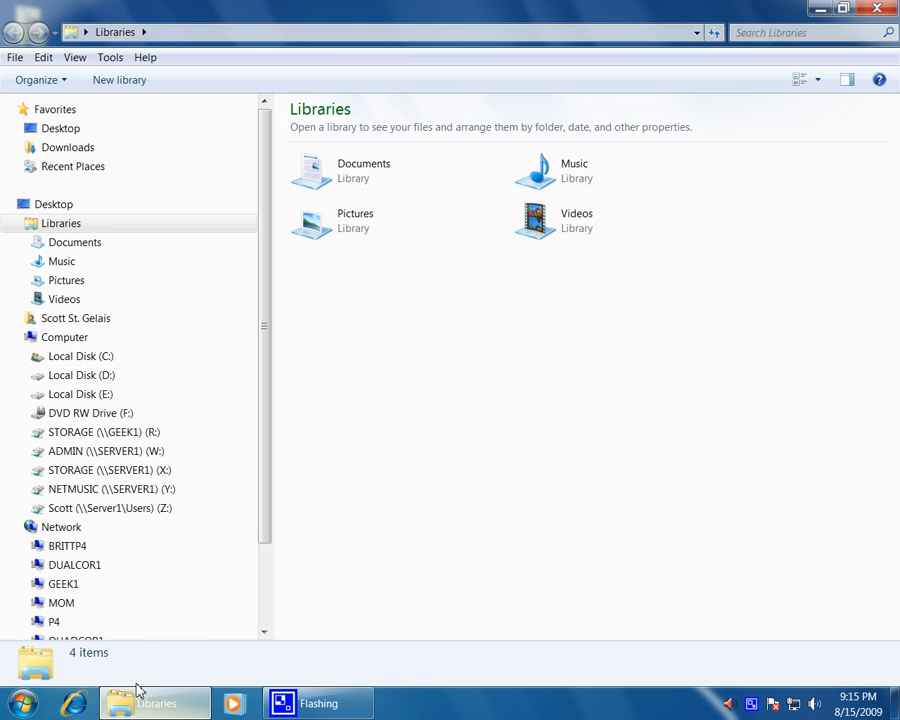
From the Network location's Properties, reach Network Connections and bring up Local Area Connection's actions
left_click(61, 527)
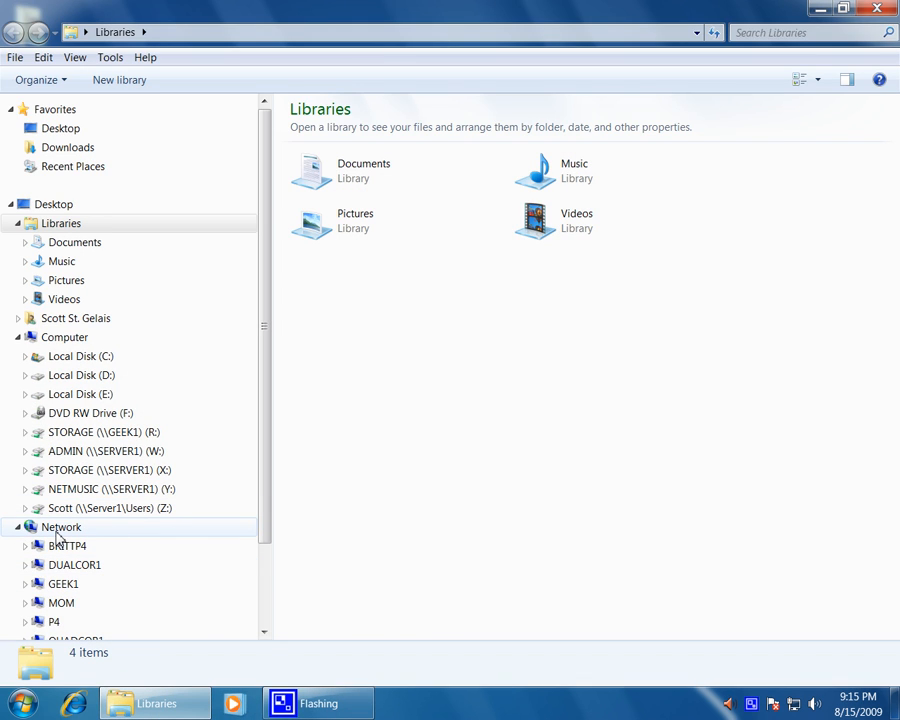
right_click(61, 527)
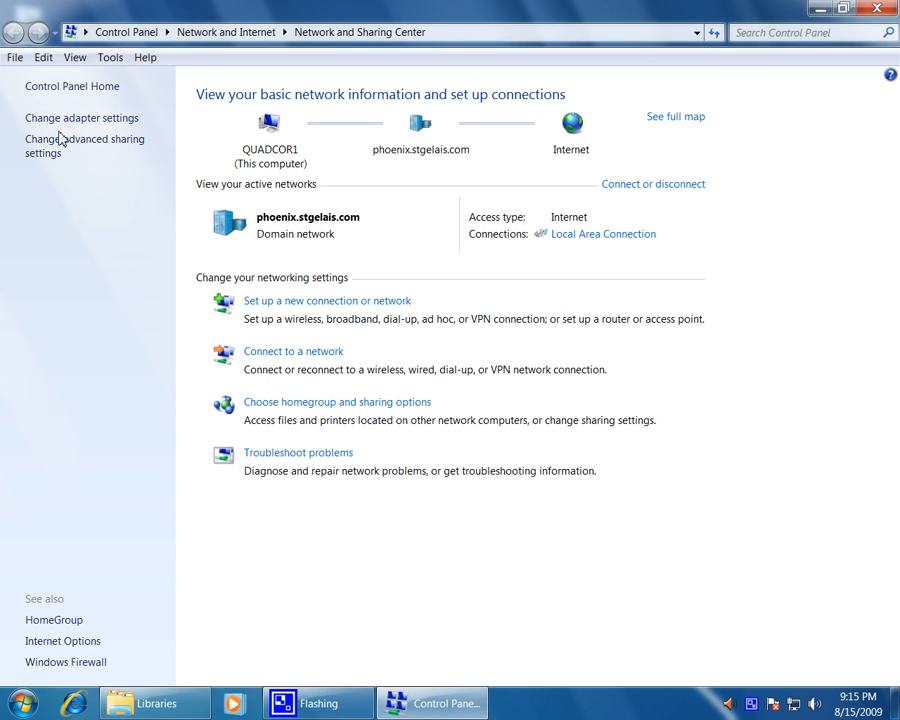
left_click(81, 117)
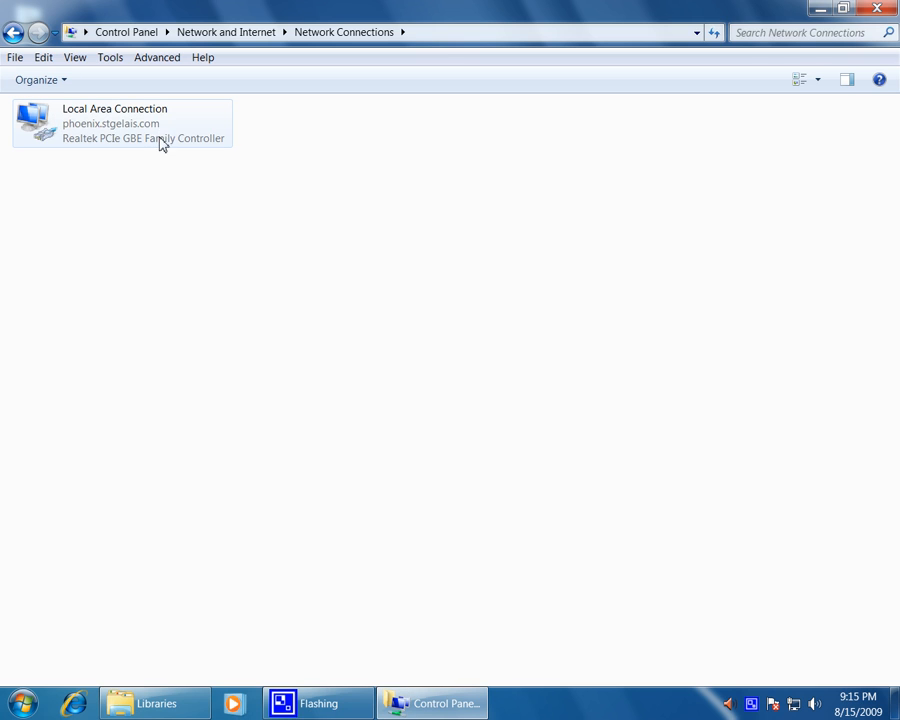
right_click(120, 123)
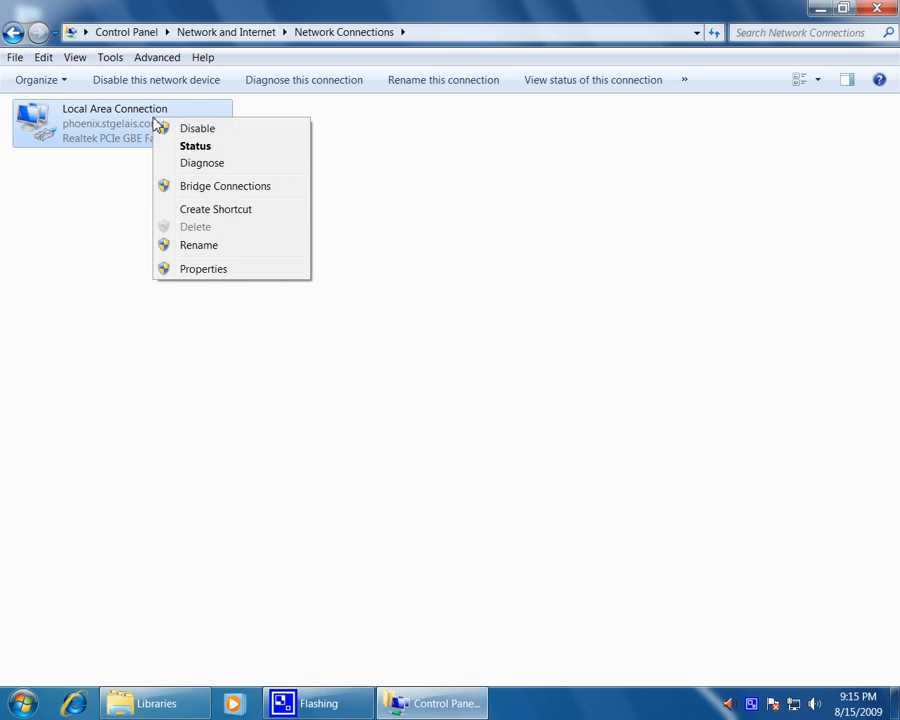
left_click(203, 268)
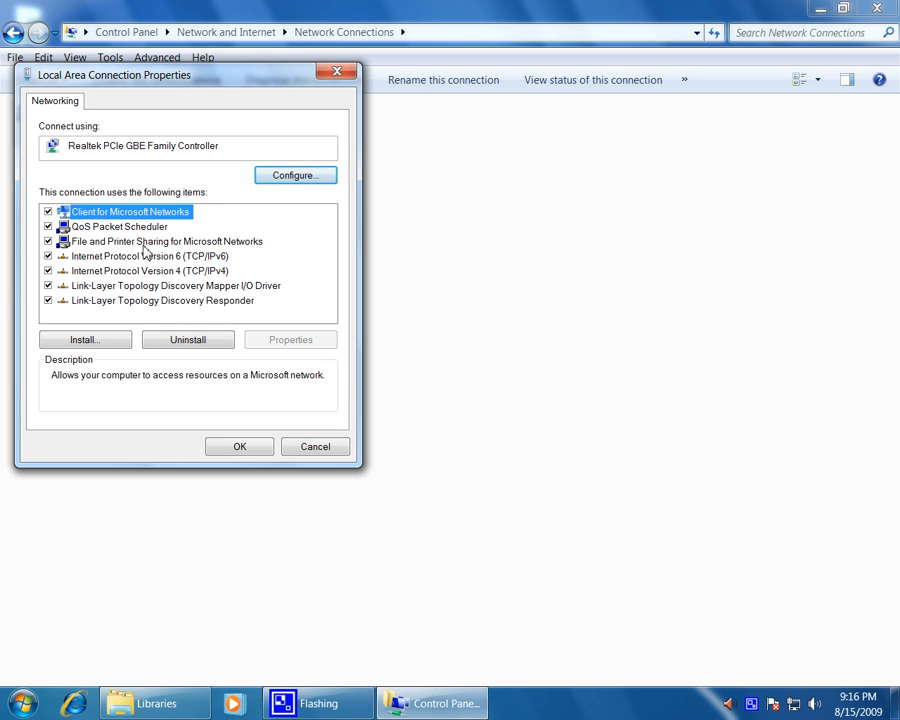
left_click(148, 256)
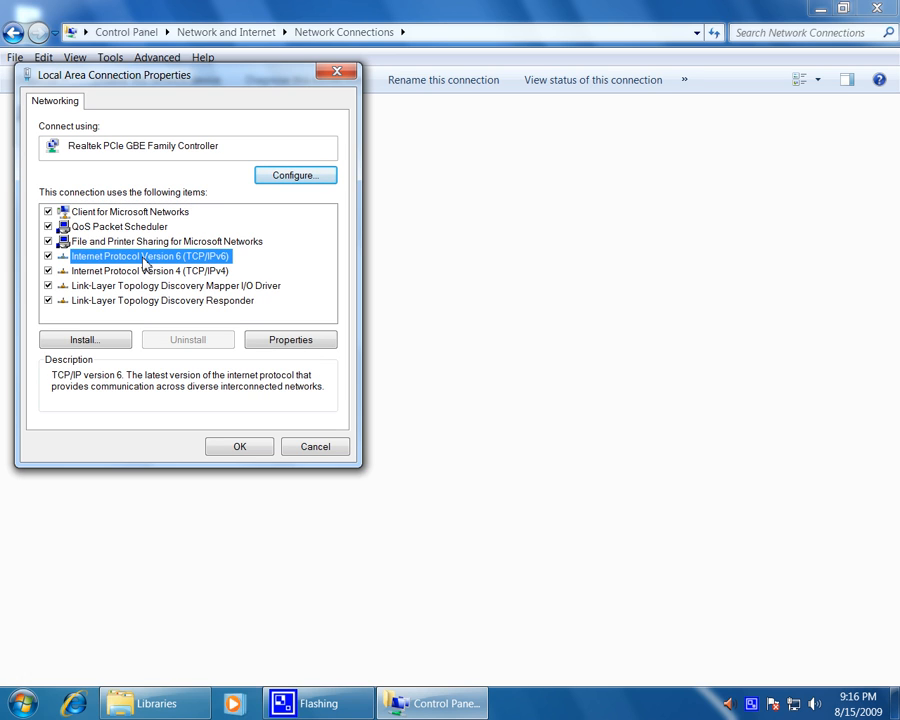
mouse_move(167, 277)
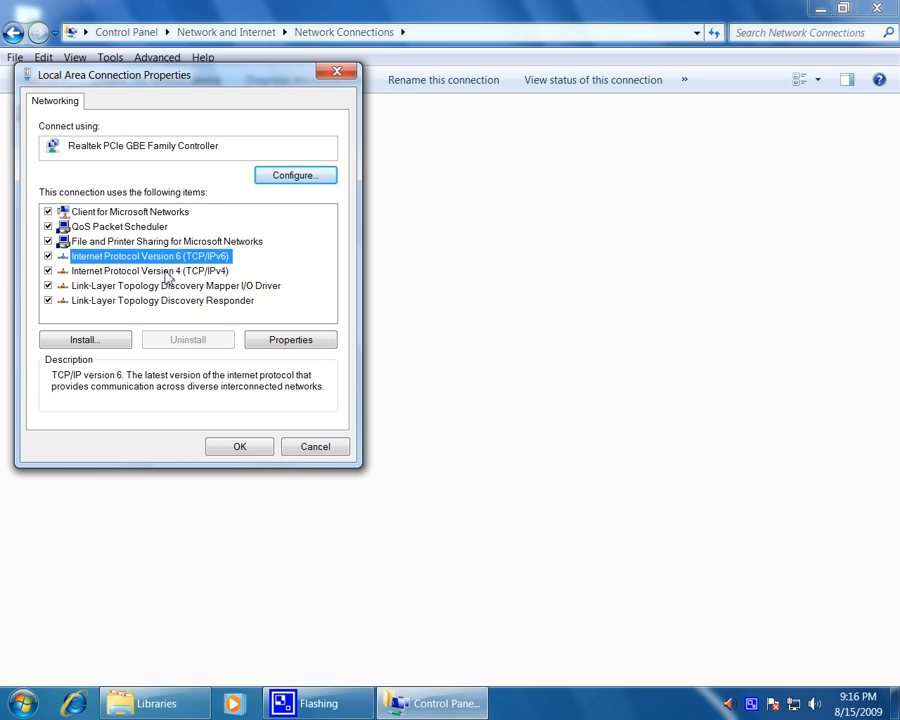
left_click(150, 270)
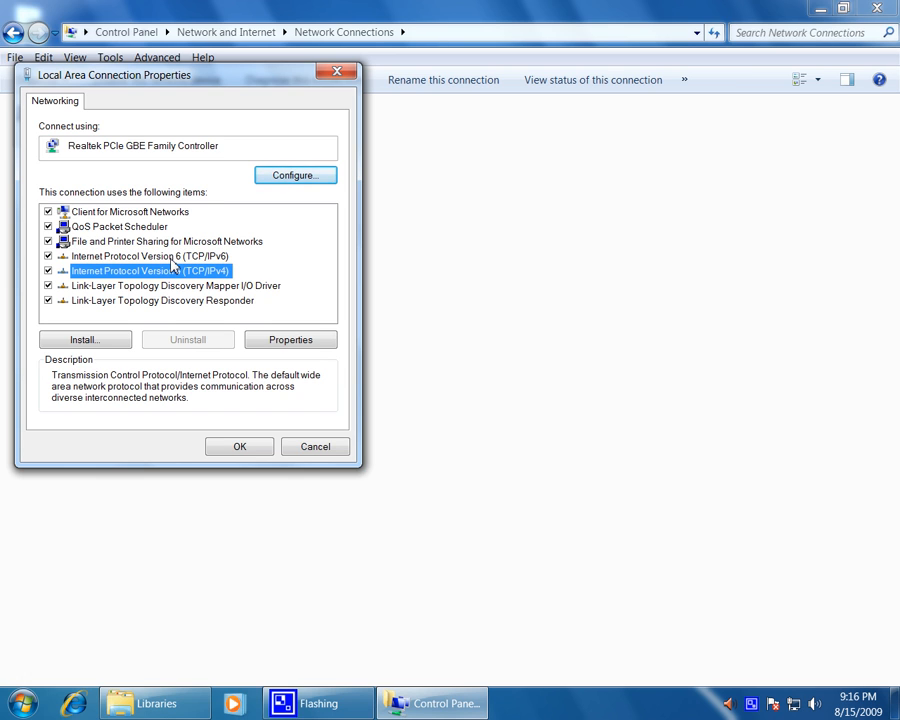
left_click(149, 256)
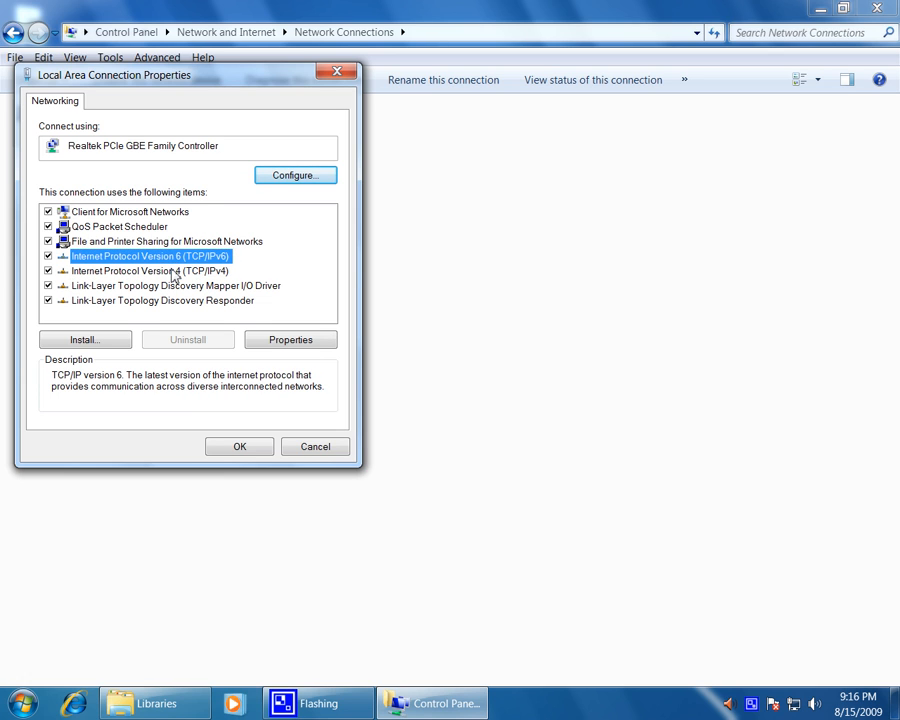
left_click(150, 271)
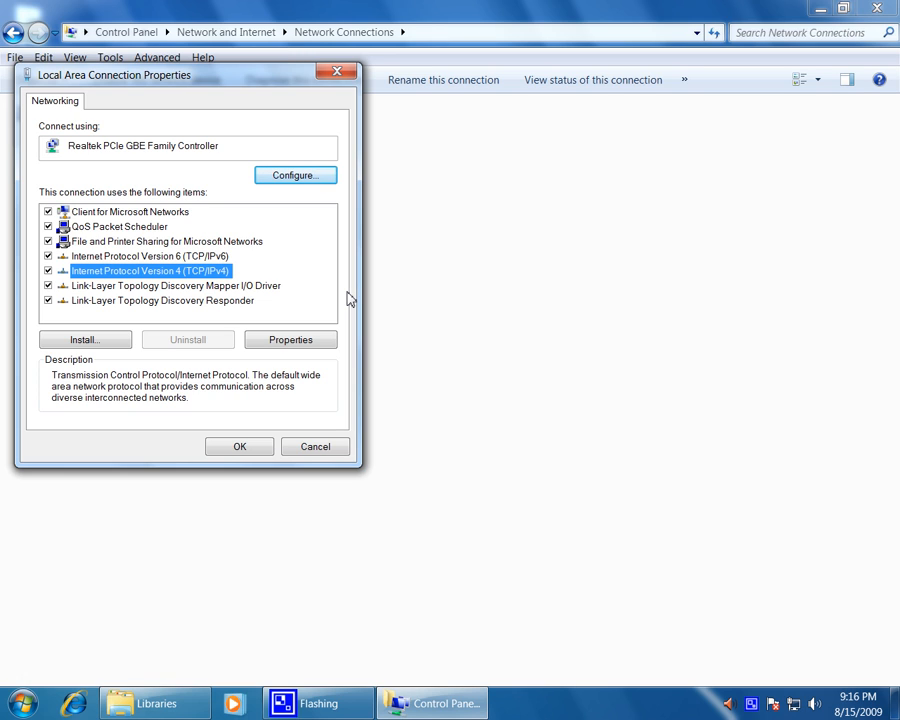
mouse_move(326, 427)
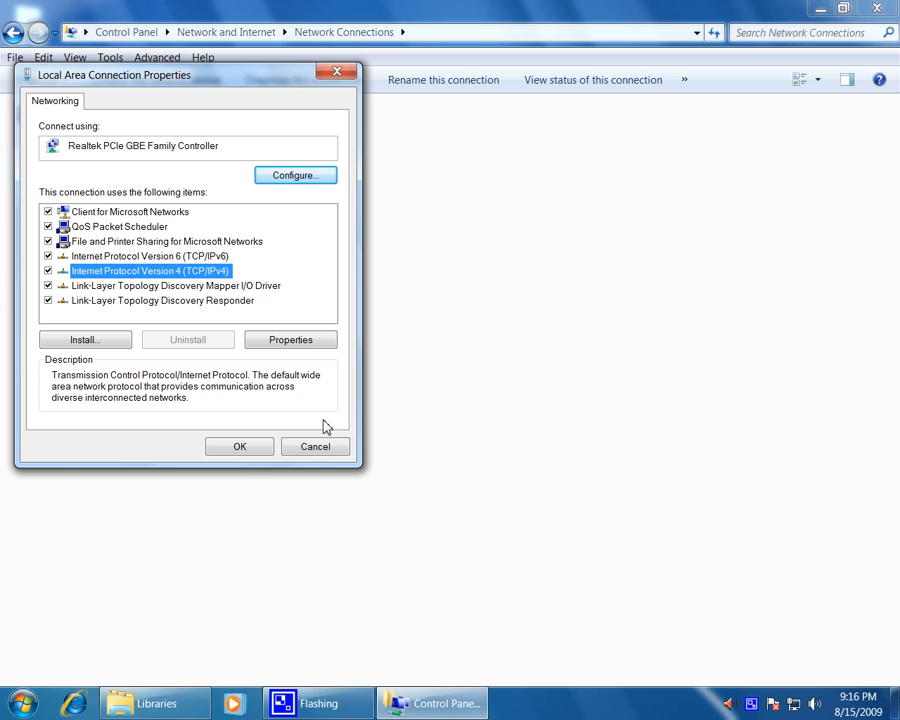
mouse_move(284, 453)
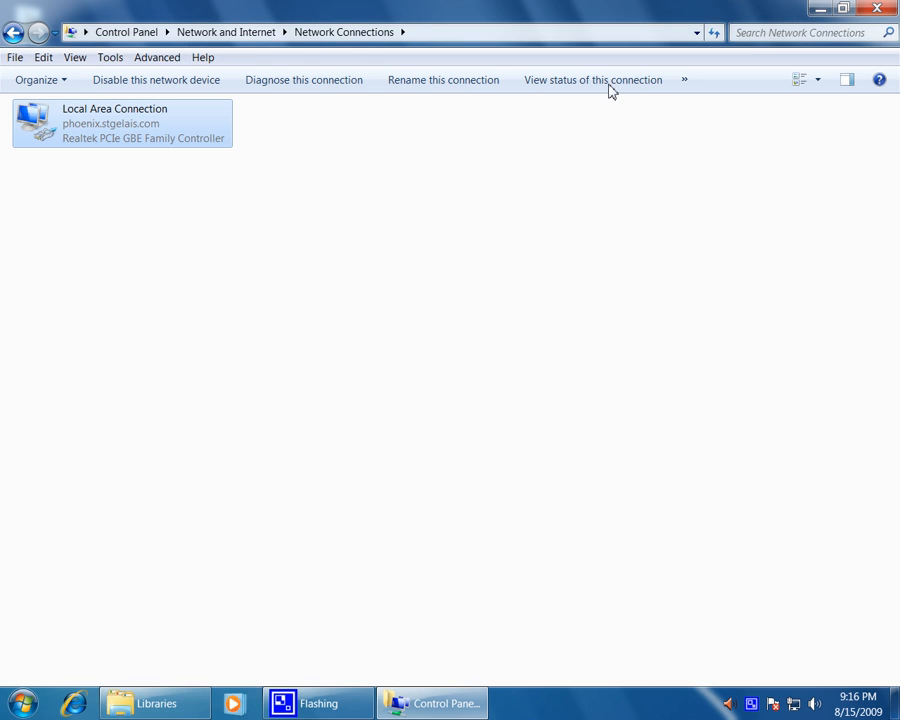
Close the Network Connections and Libraries windows, then show All Programs from the Start menu
left_click(877, 9)
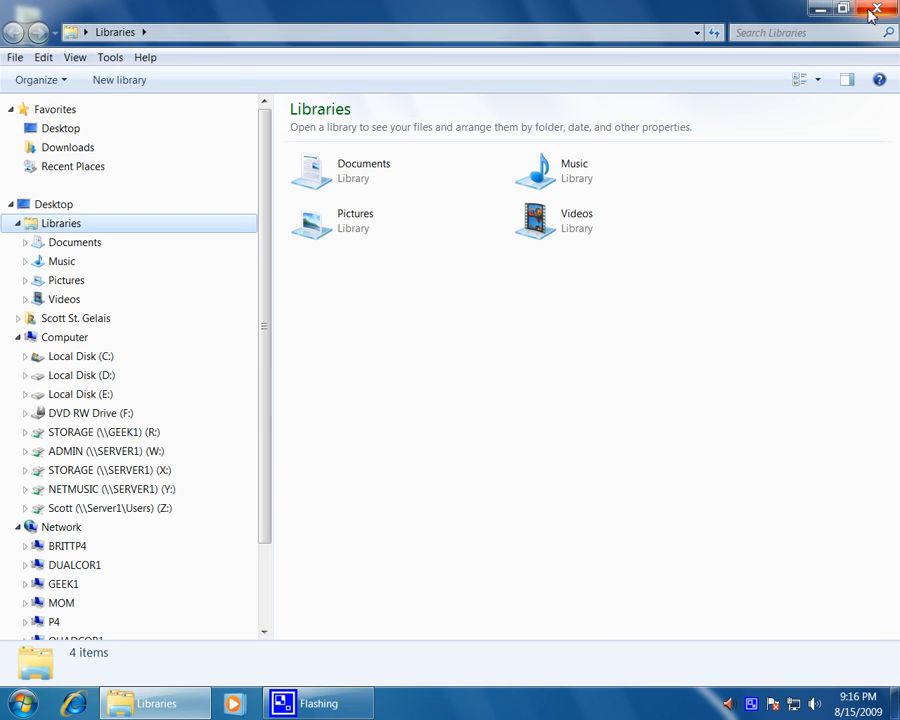
left_click(877, 9)
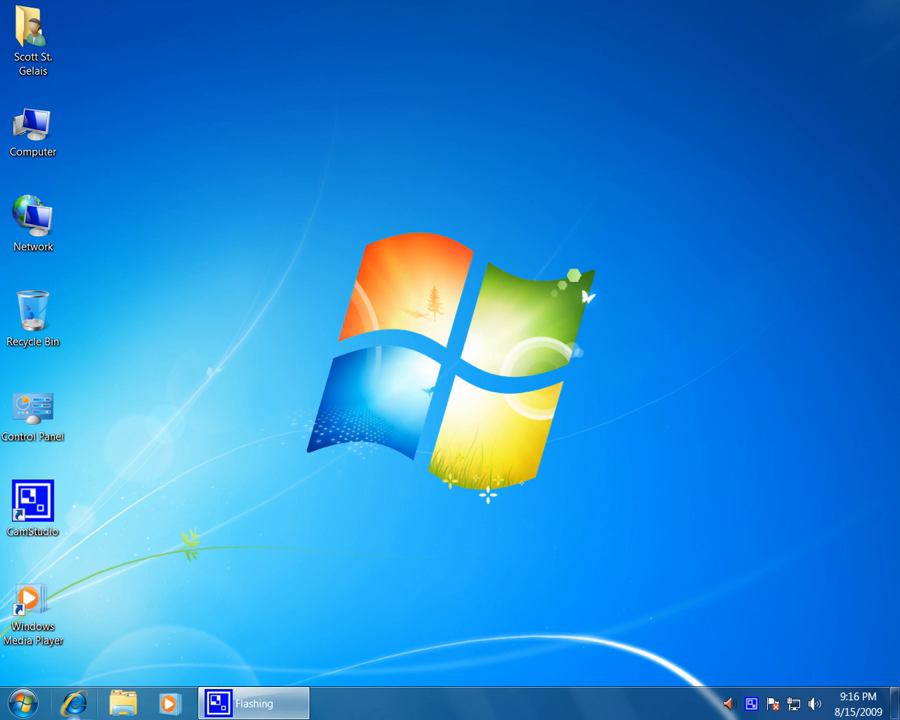
left_click(16, 703)
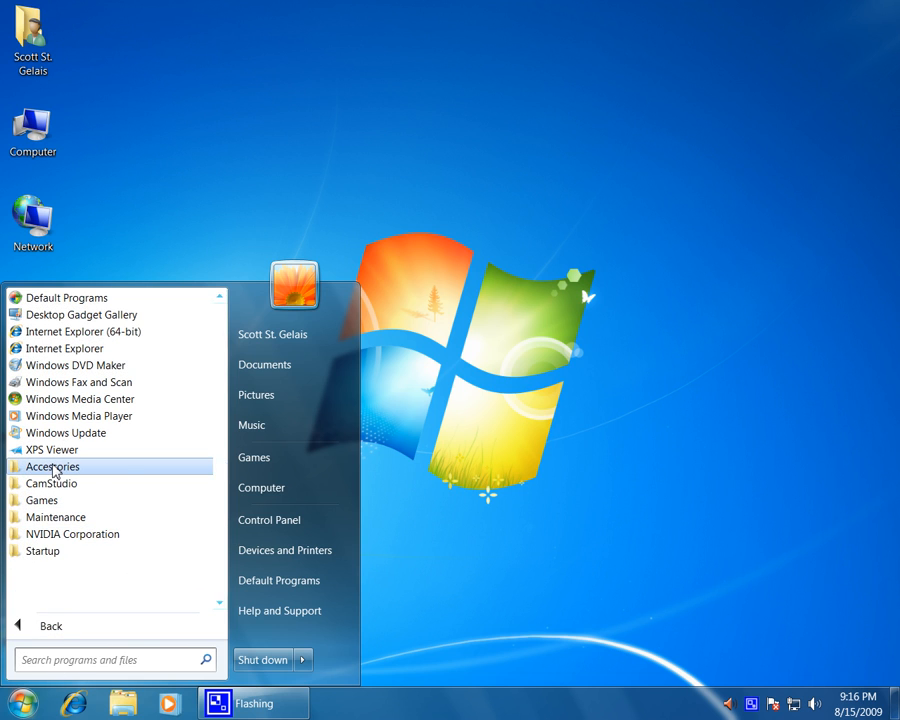
Expand Accessories and bring up Command Prompt's Run as administrator option
left_click(53, 466)
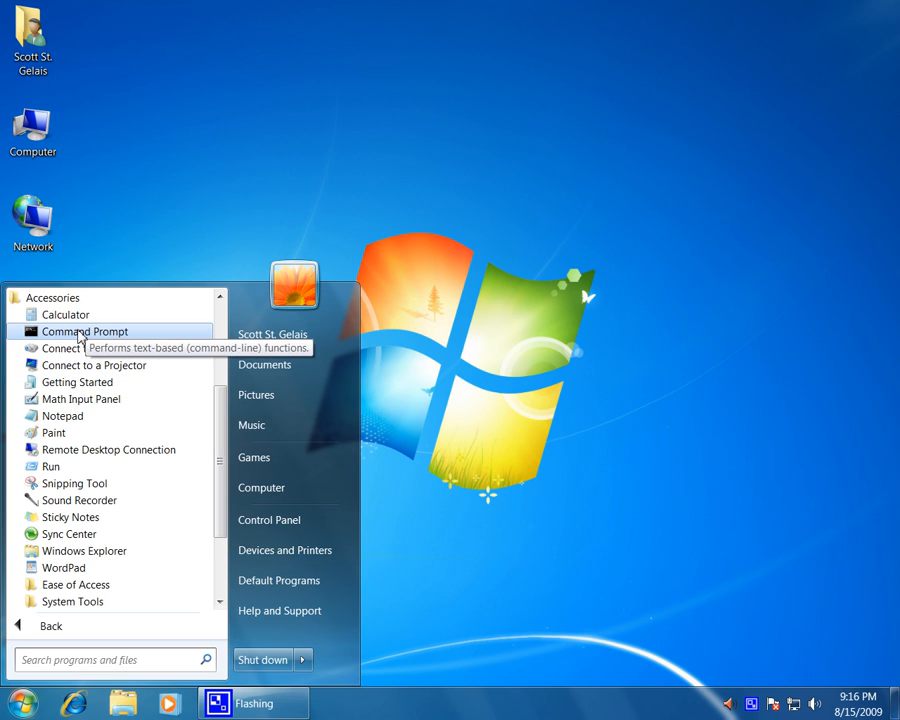
right_click(84, 331)
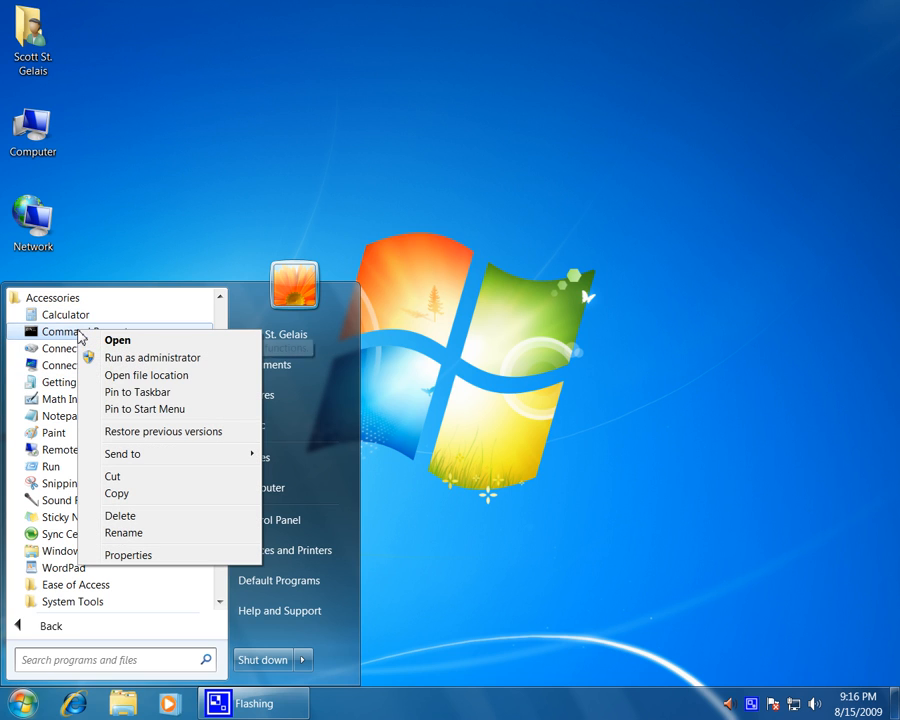
mouse_move(150, 357)
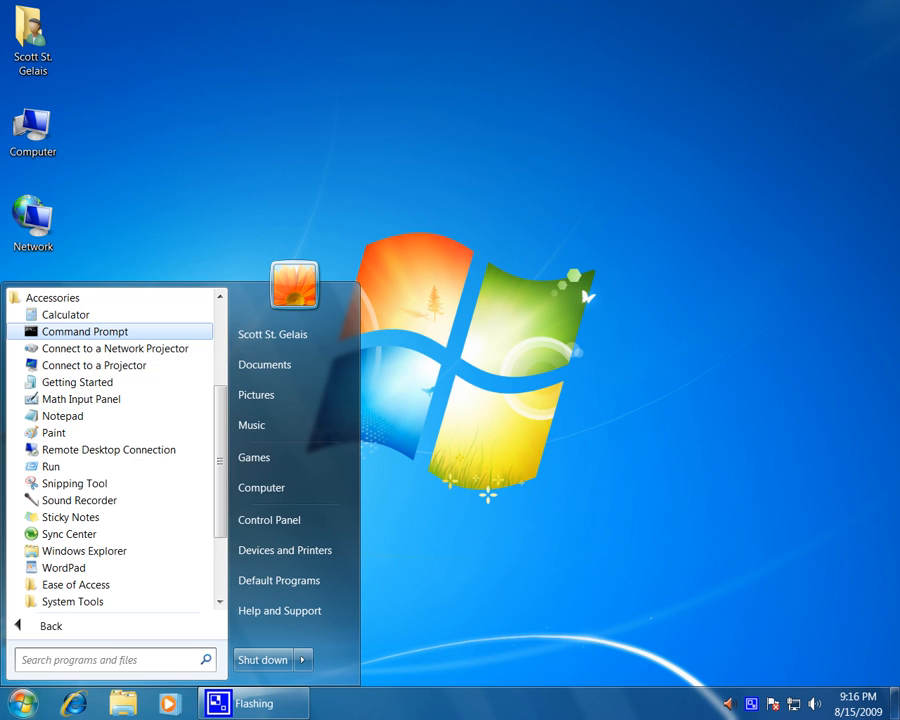
mouse_move(367, 461)
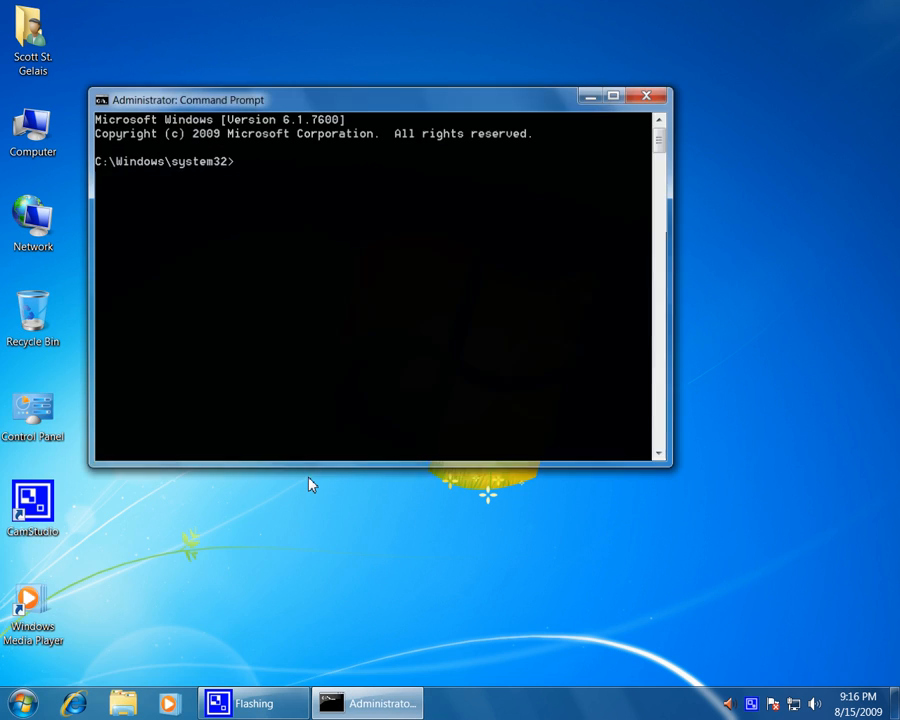
Enter 'netsh int ip reset c:\resetlog.txt' at the admin prompt without running it
left_click(375, 280)
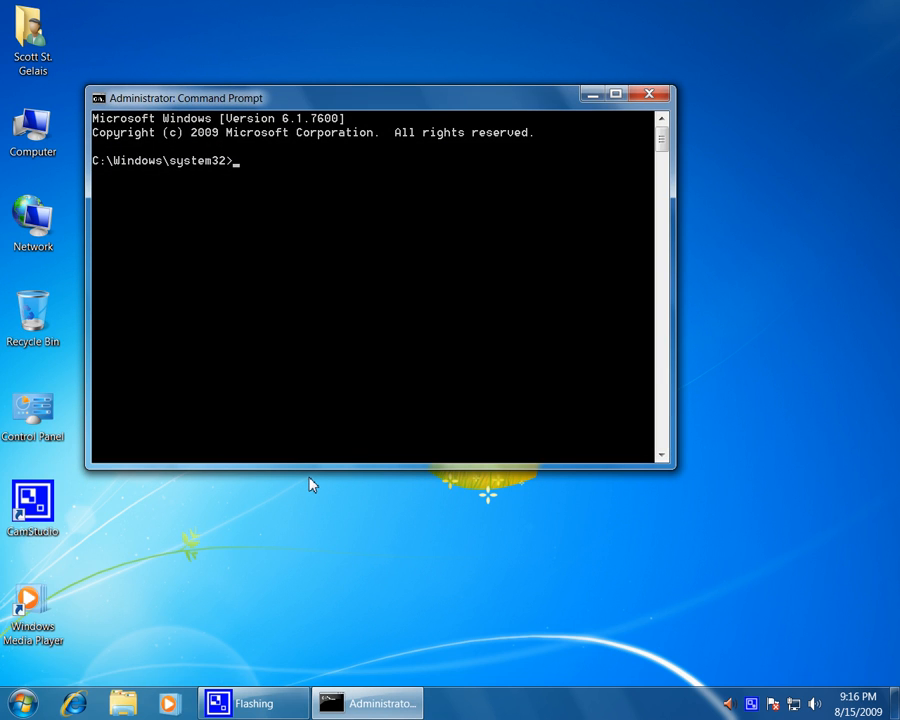
type("net")
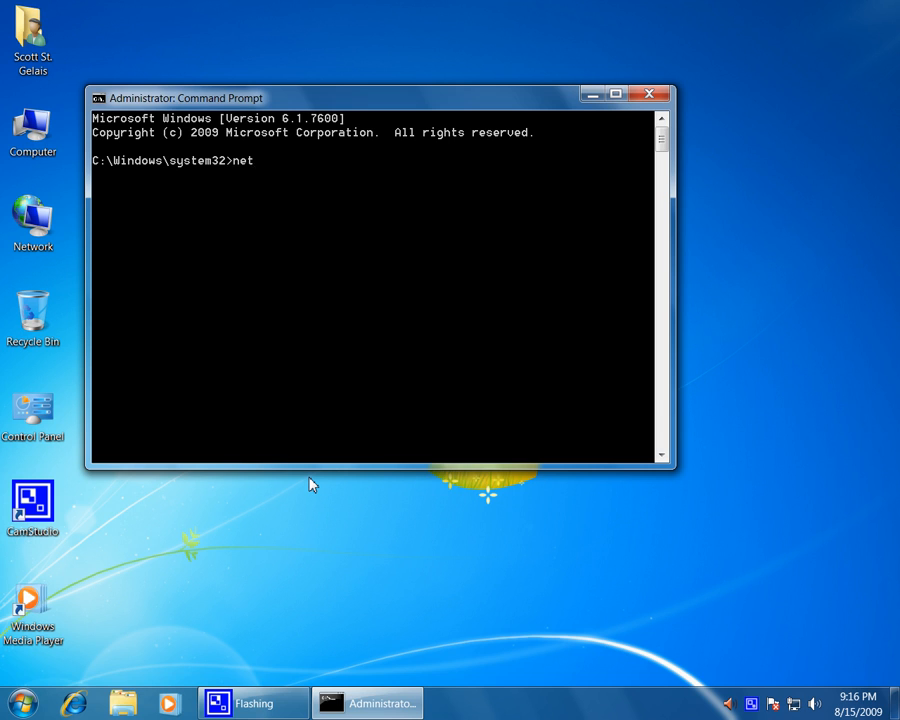
type("sh")
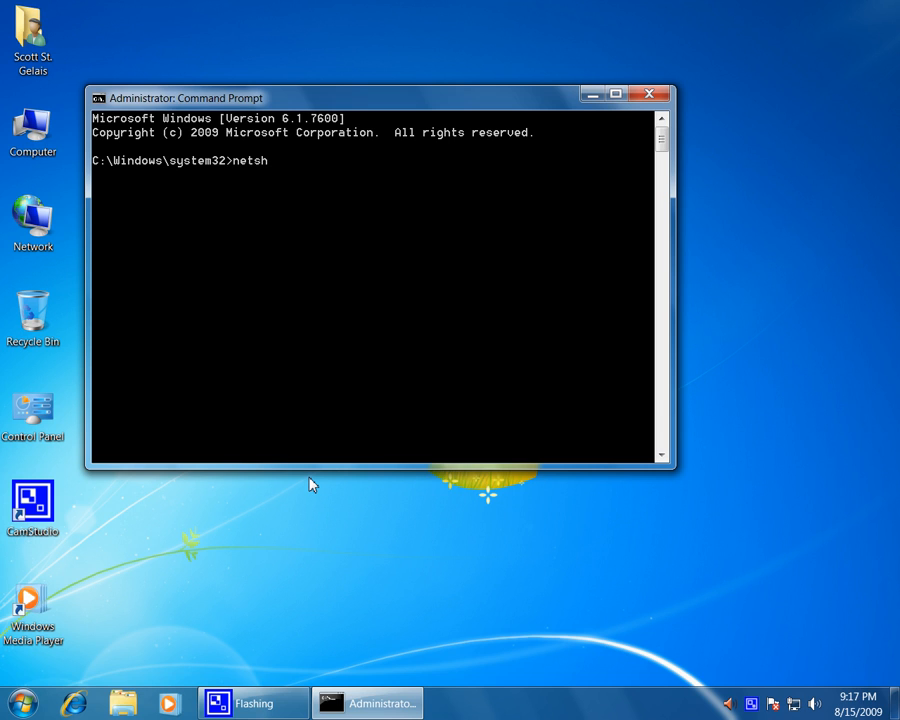
type("int")
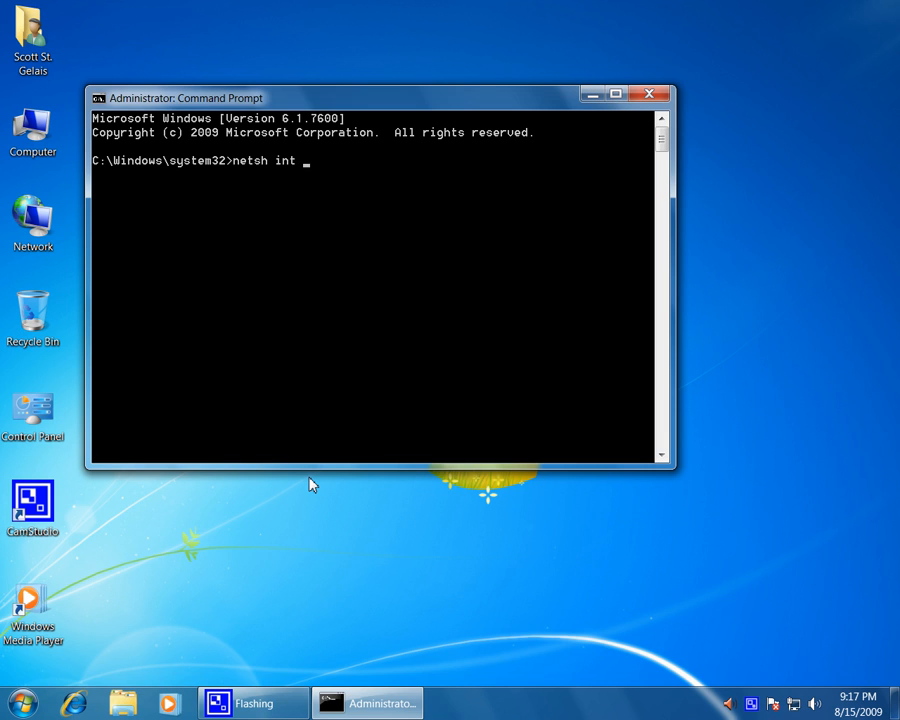
type("ip")
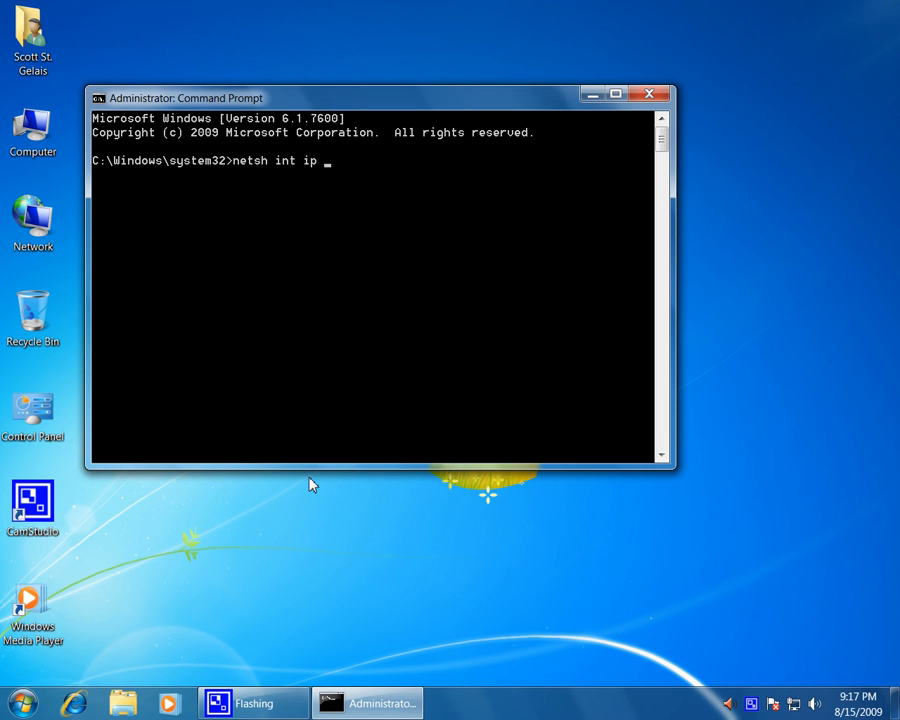
type("reset")
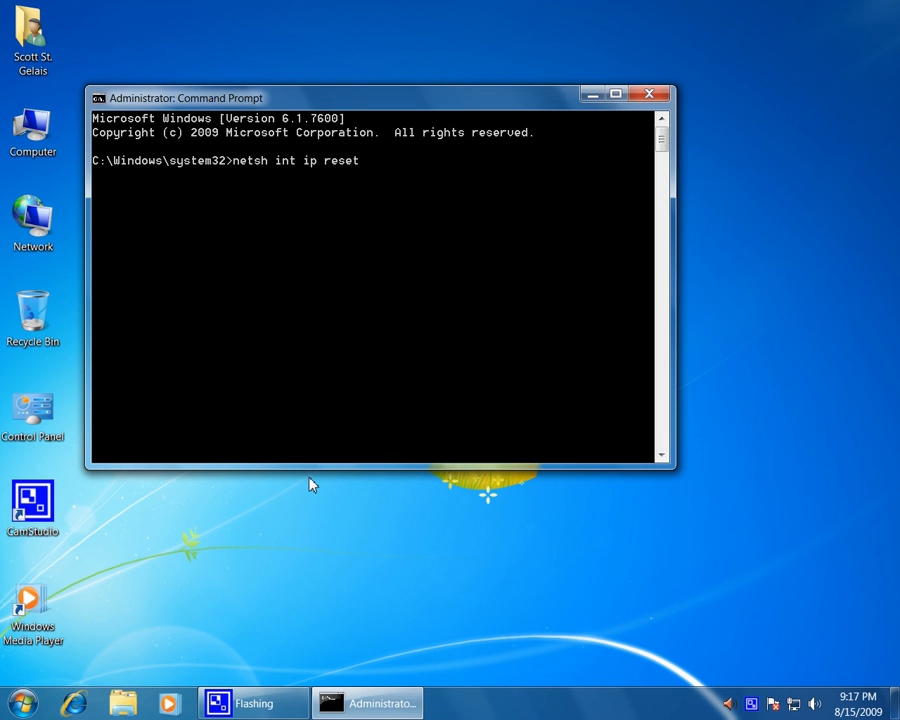
type("c")
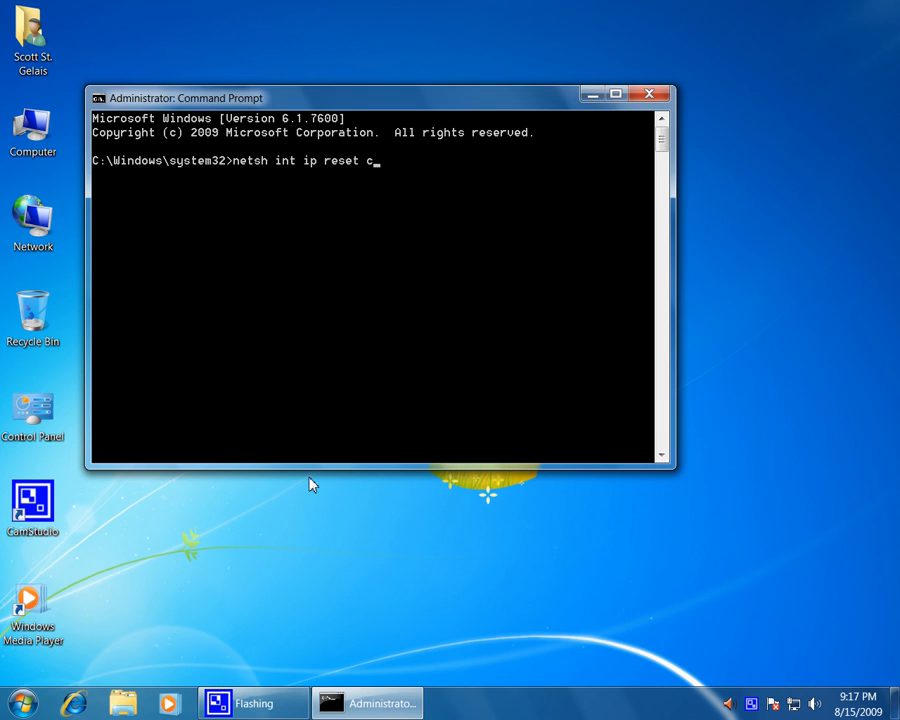
type(":\\")
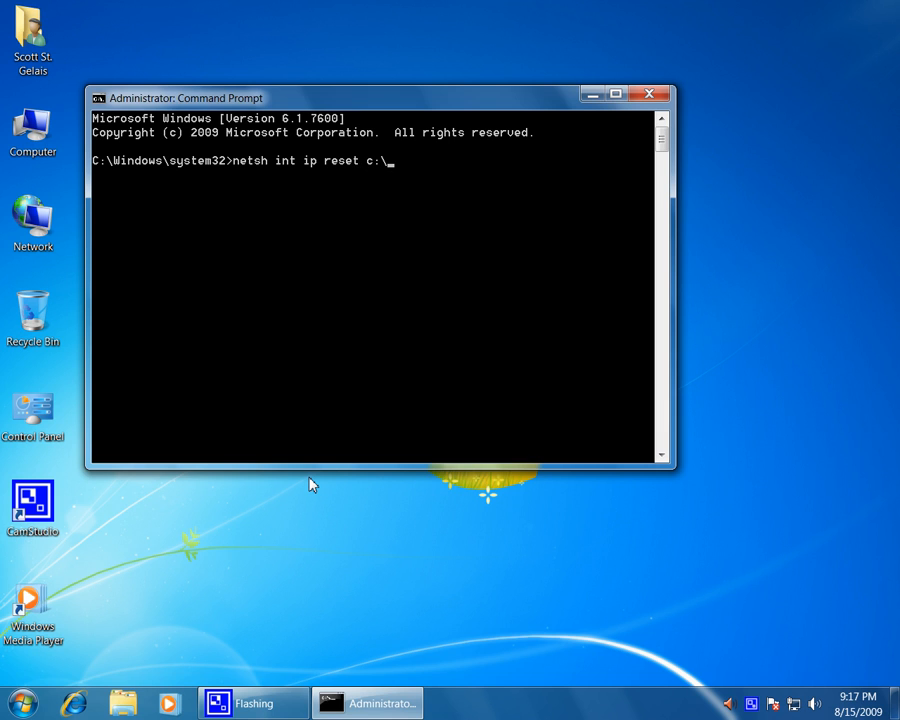
type("reset")
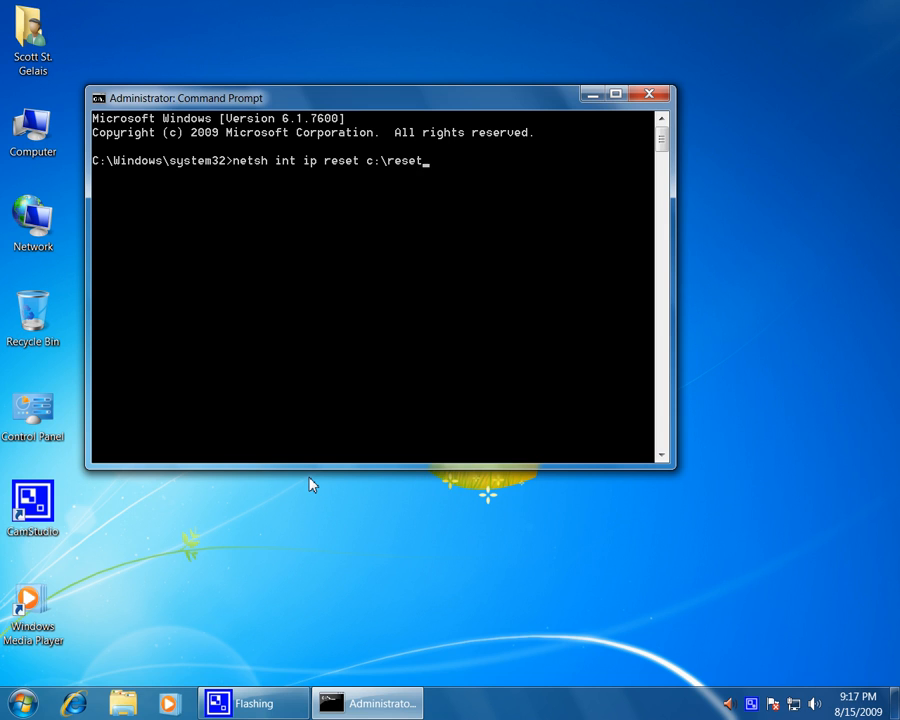
type("log.")
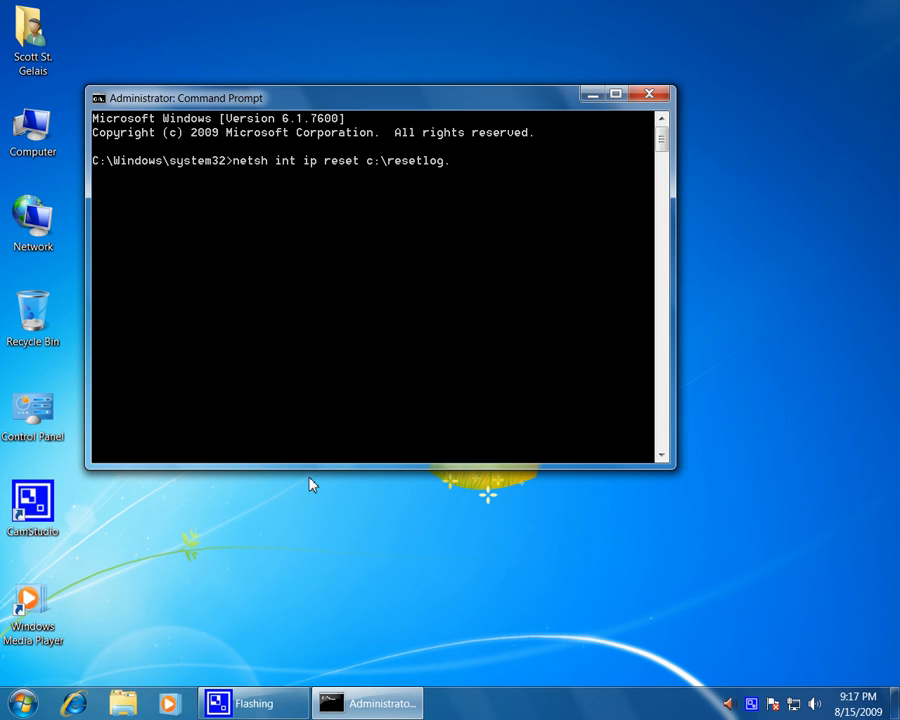
type("tx")
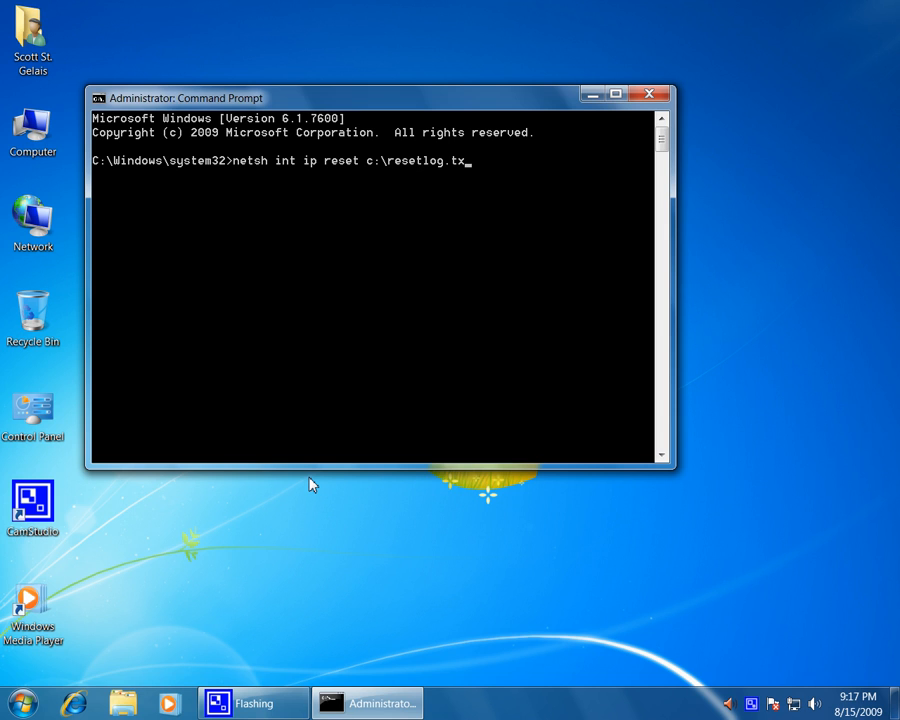
type("t")
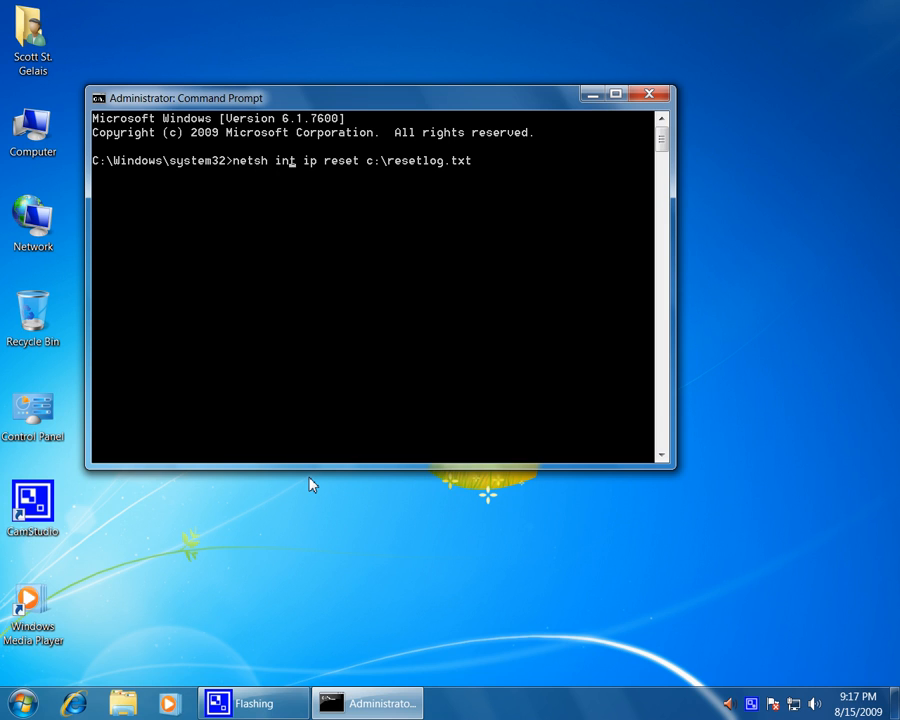
type("t")
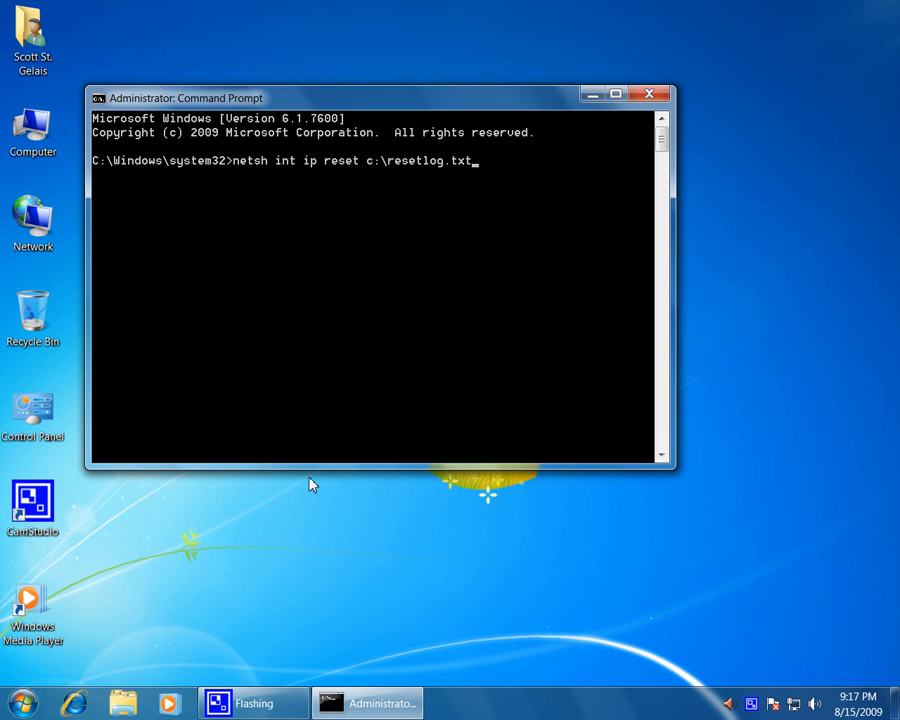
Run the netsh reset, which reports OK and asks for a restart
key("Return")
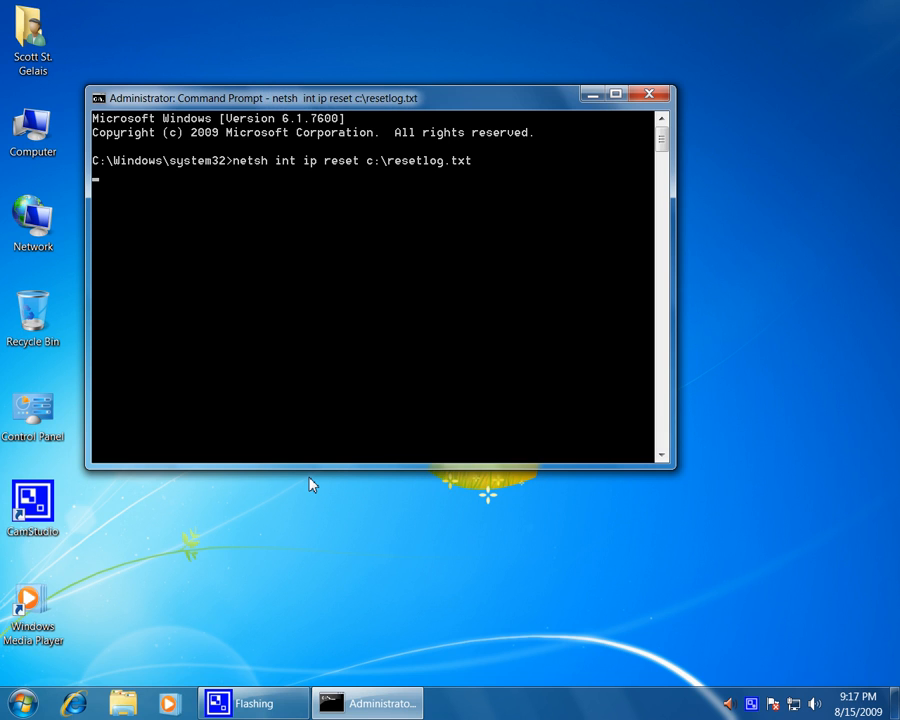
key("Return")
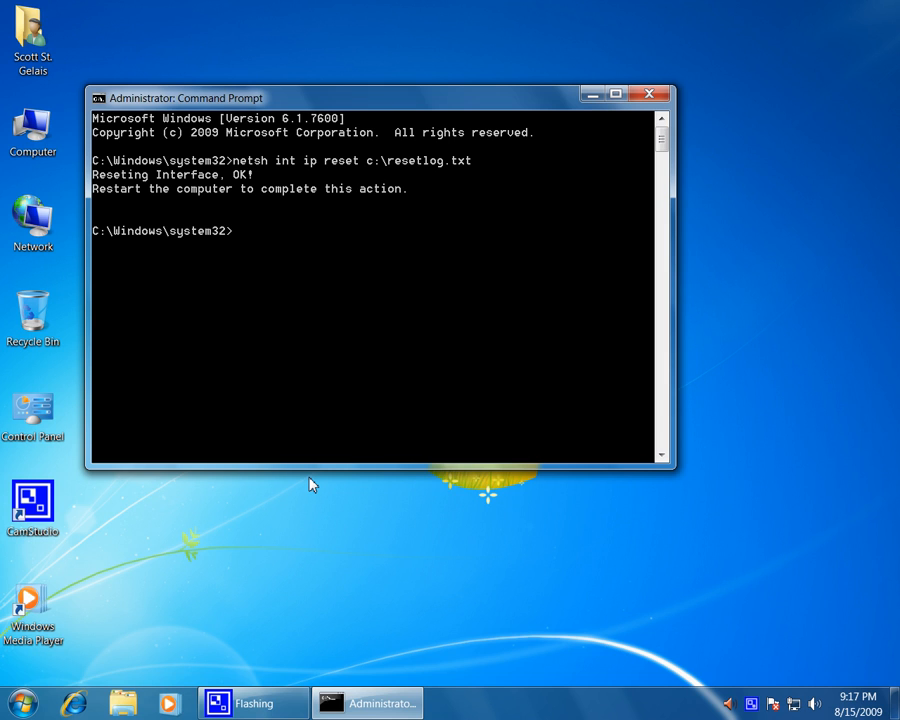
mouse_move(648, 93)
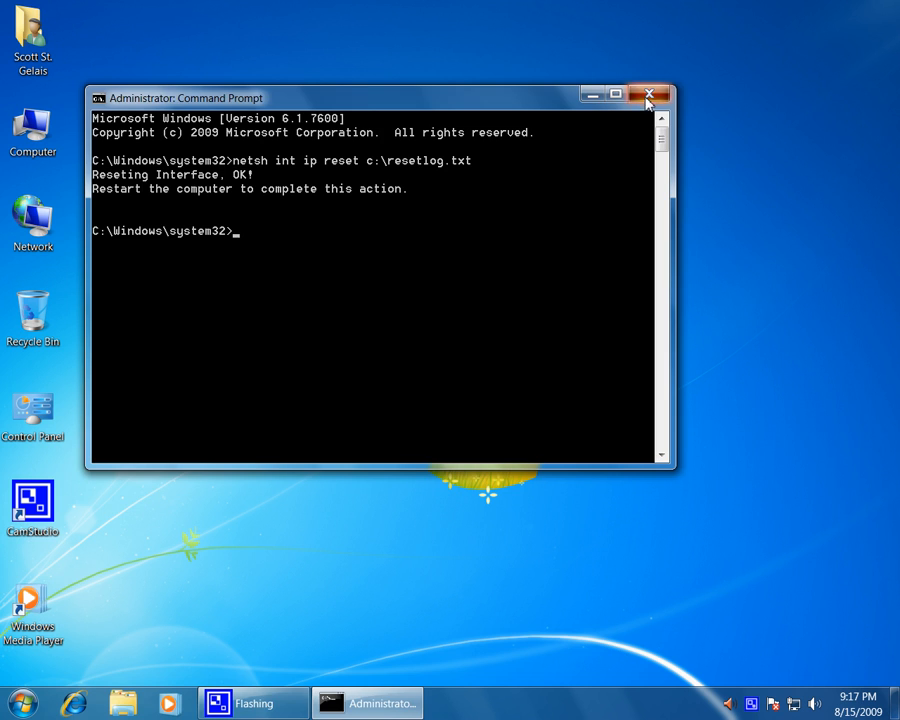
Close the administrator Command Prompt, leaving the desktop clear
left_click(649, 94)
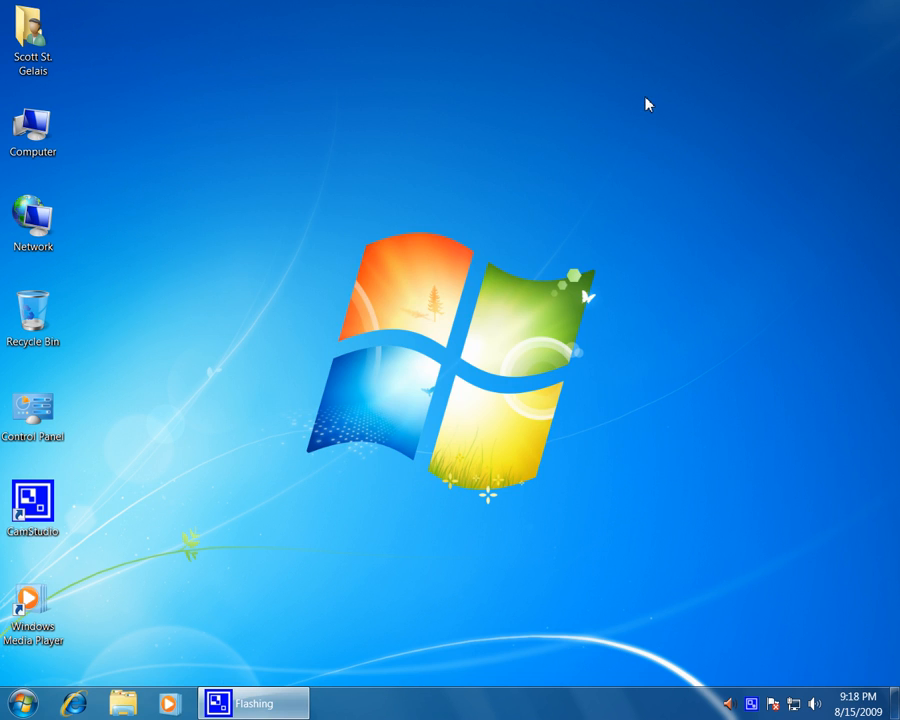
mouse_move(639, 109)
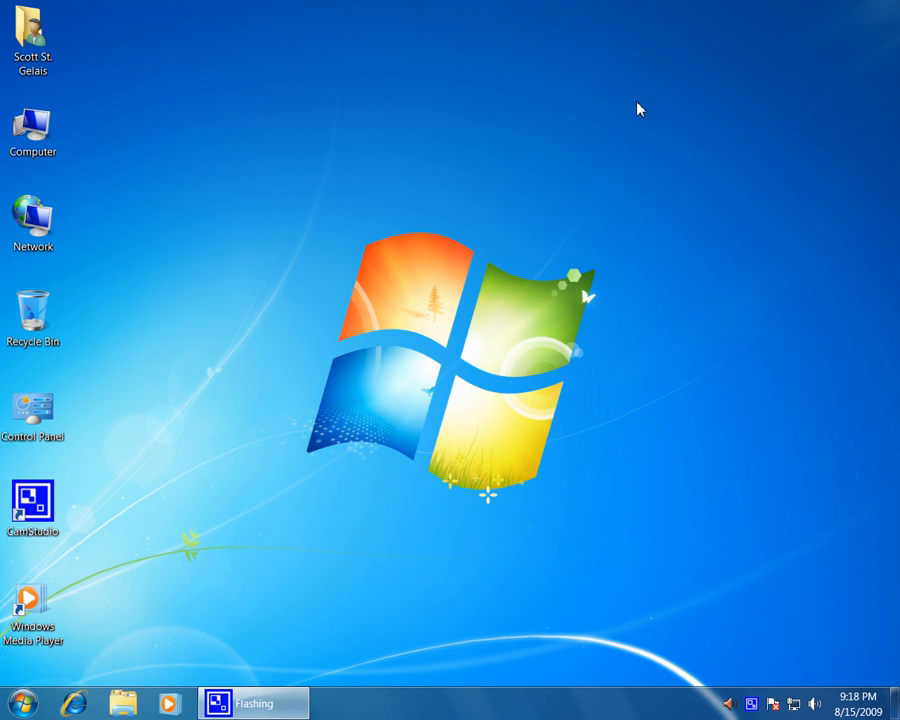
mouse_move(435, 401)
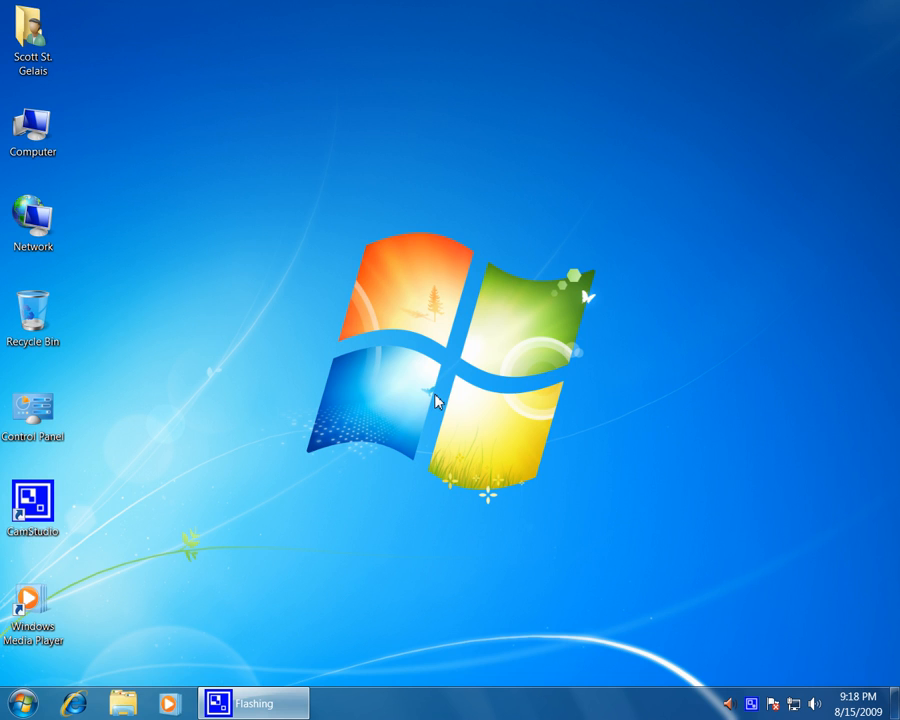